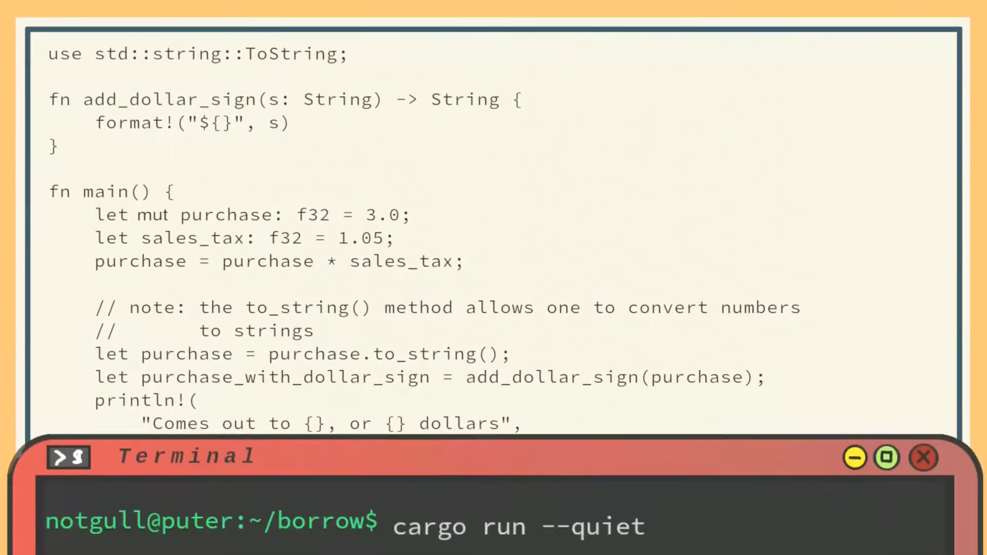
Step: Run 'cargo run --quiet' so the compiler reports E0382, borrow of moved value `purchase`
key(Return)
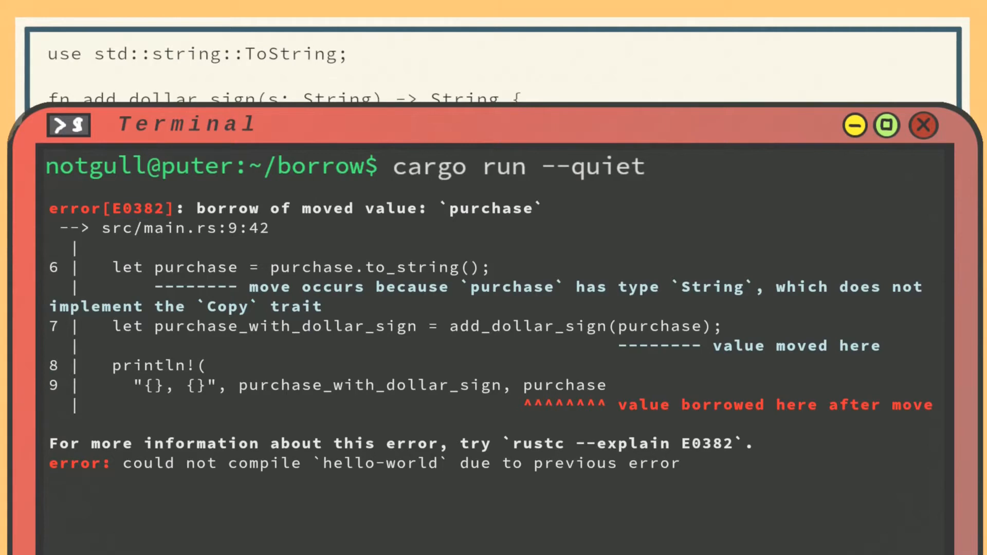